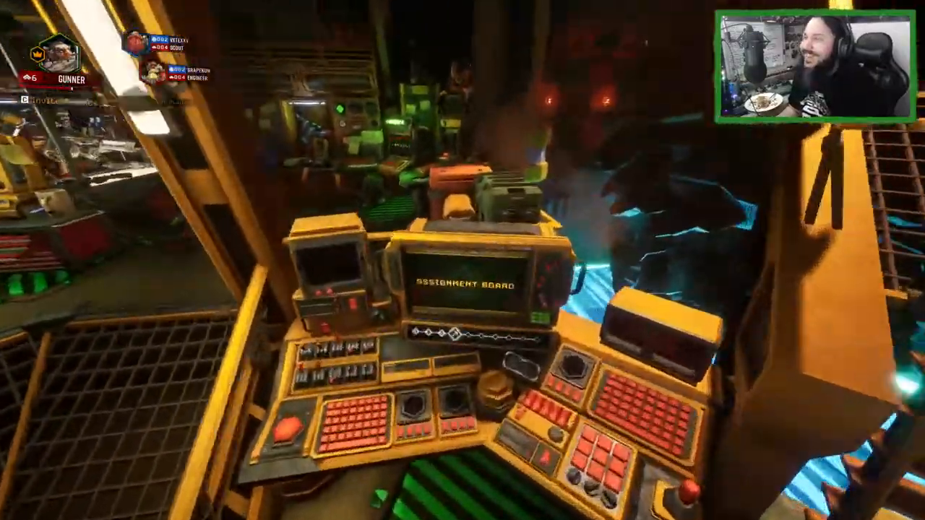
mouse_move(463, 260)
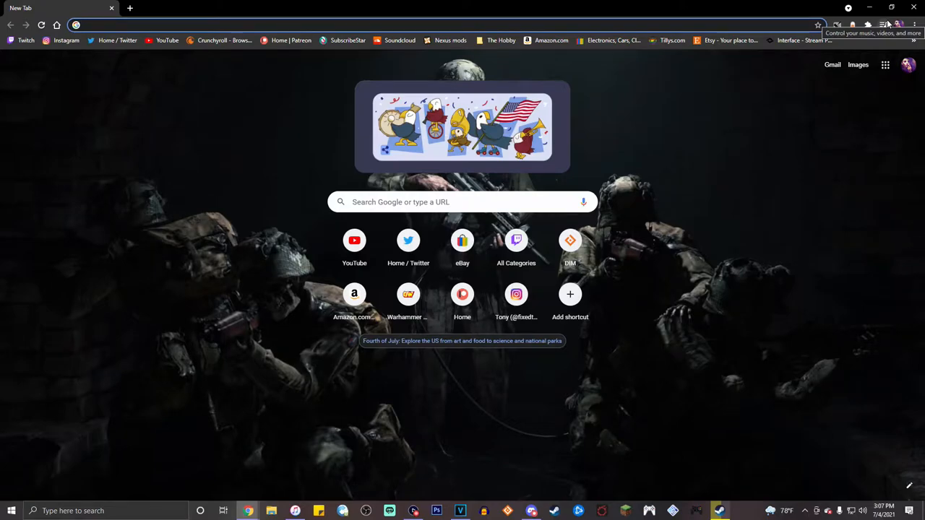
mouse_move(228, 20)
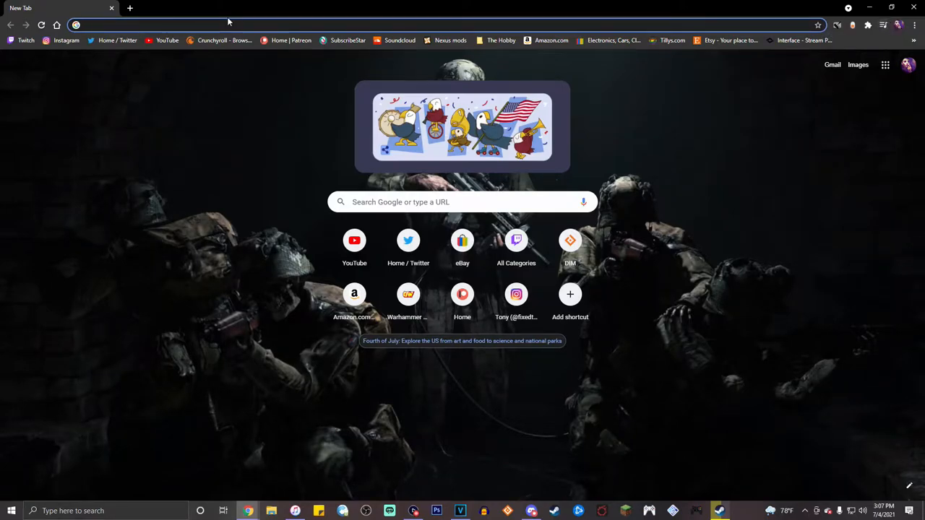
Search Google for 'destiny 2 wasted time' and open the wasteondestiny.com result
click(231, 25)
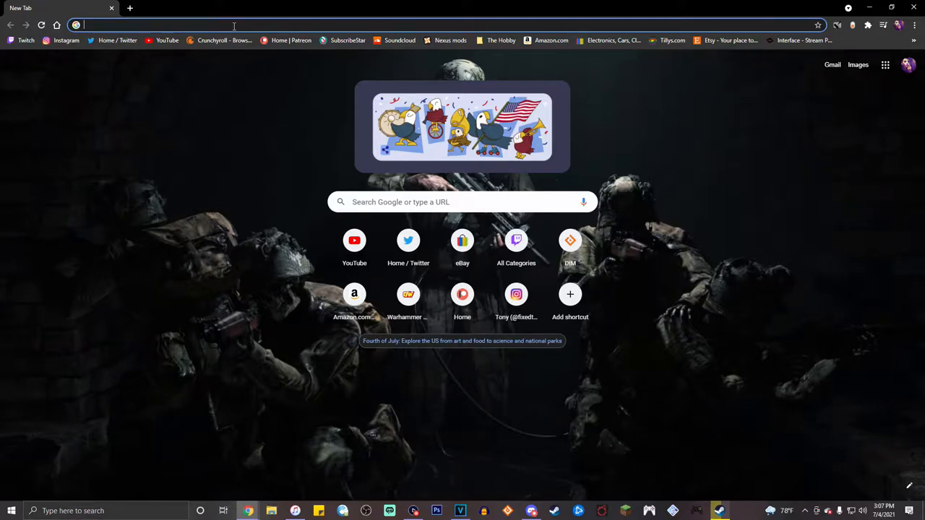
mouse_move(299, 103)
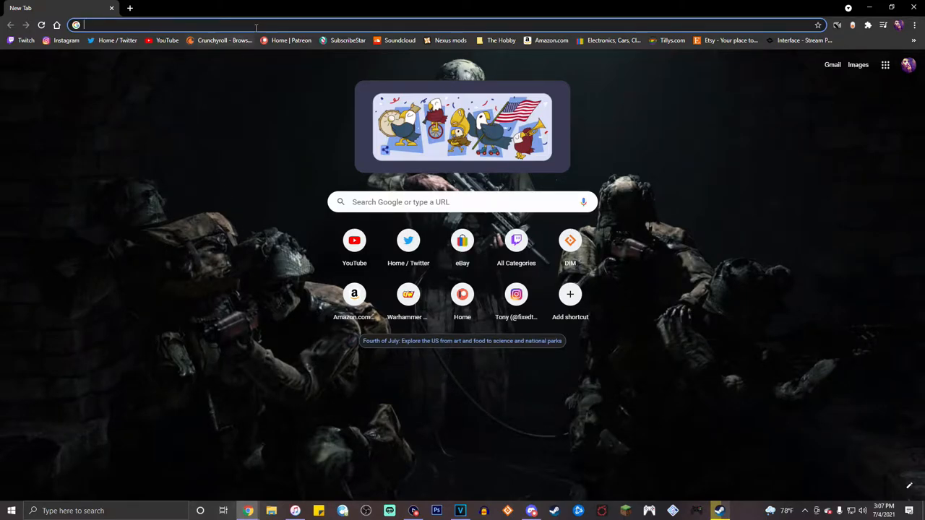
click(256, 24)
text(Destiny 2 wasted)
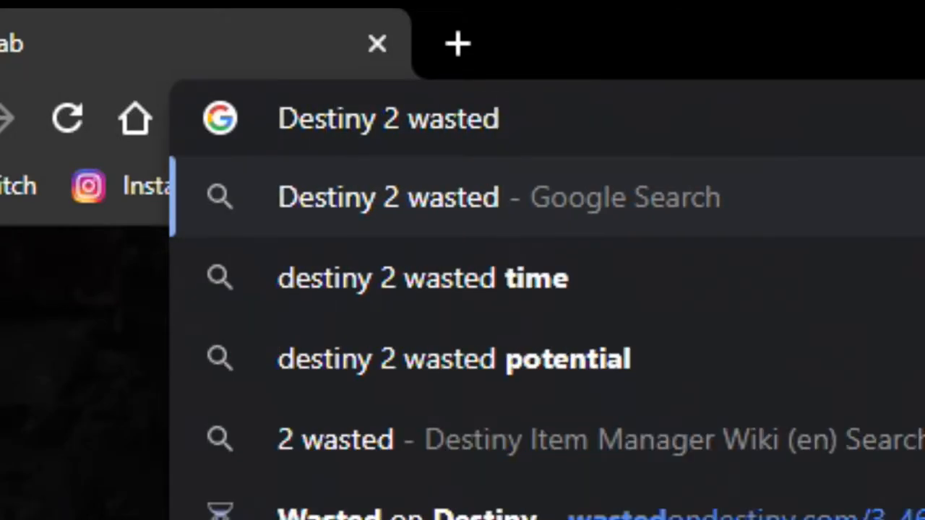
click(423, 279)
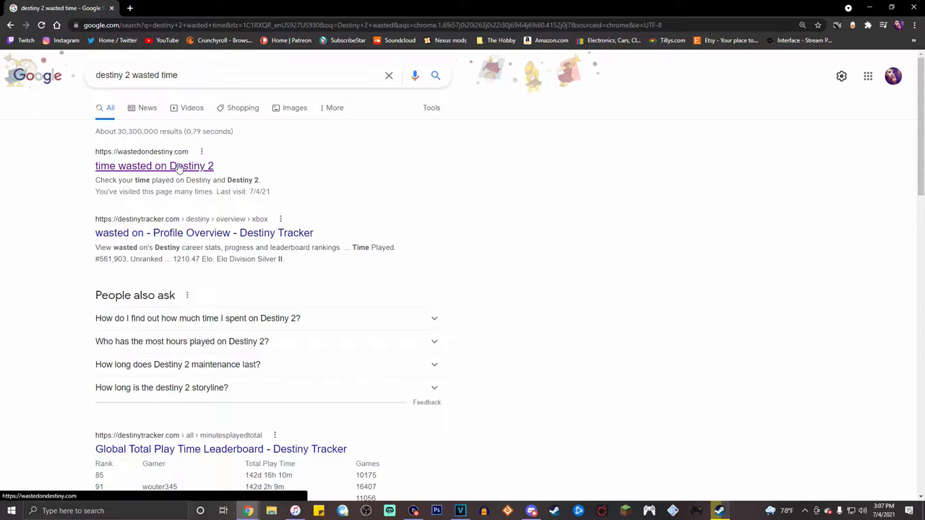
click(154, 165)
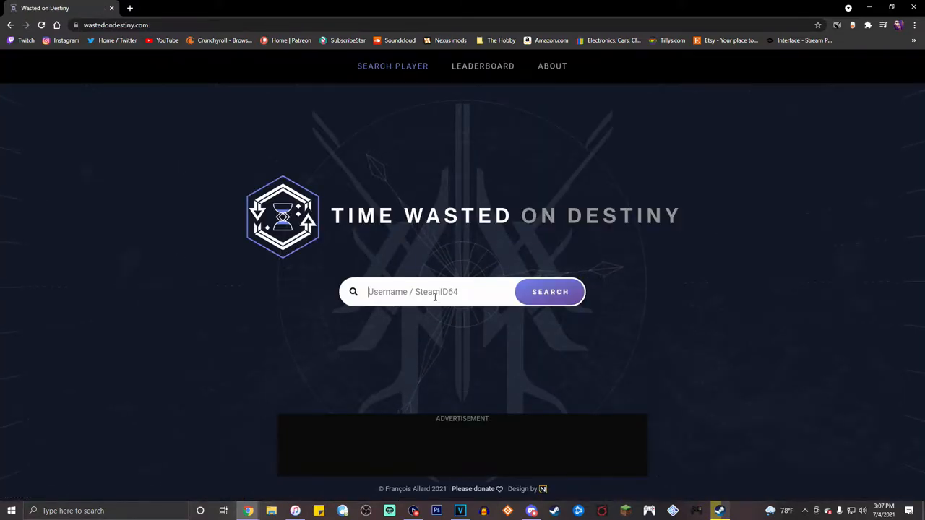
text(Fixedtoyn)
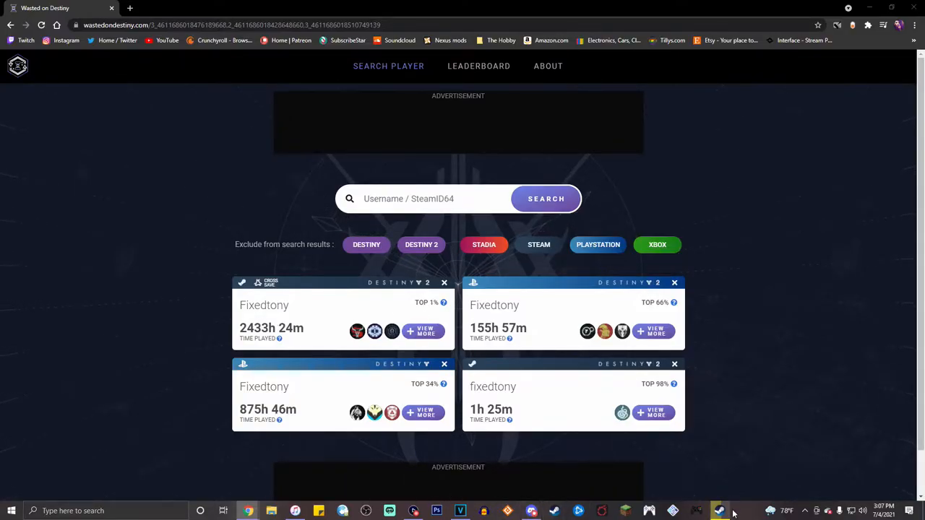
click(719, 511)
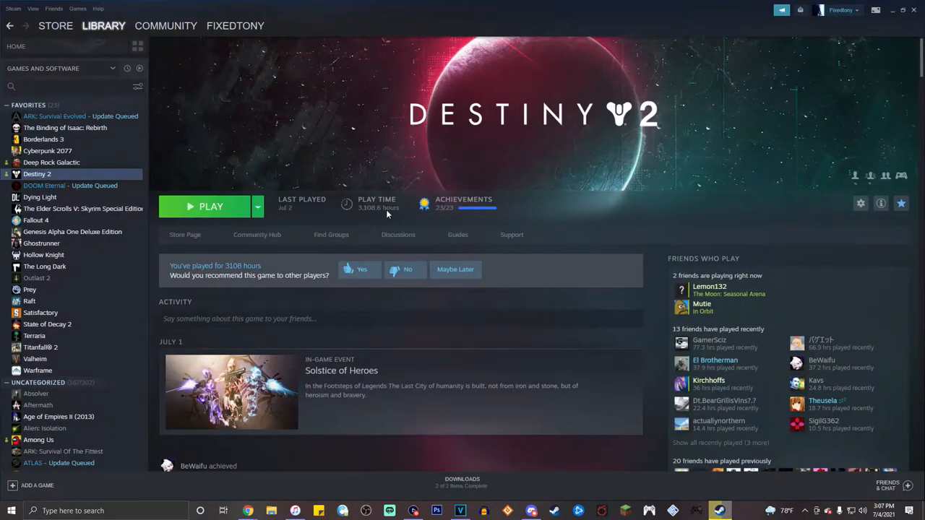
mouse_move(891, 14)
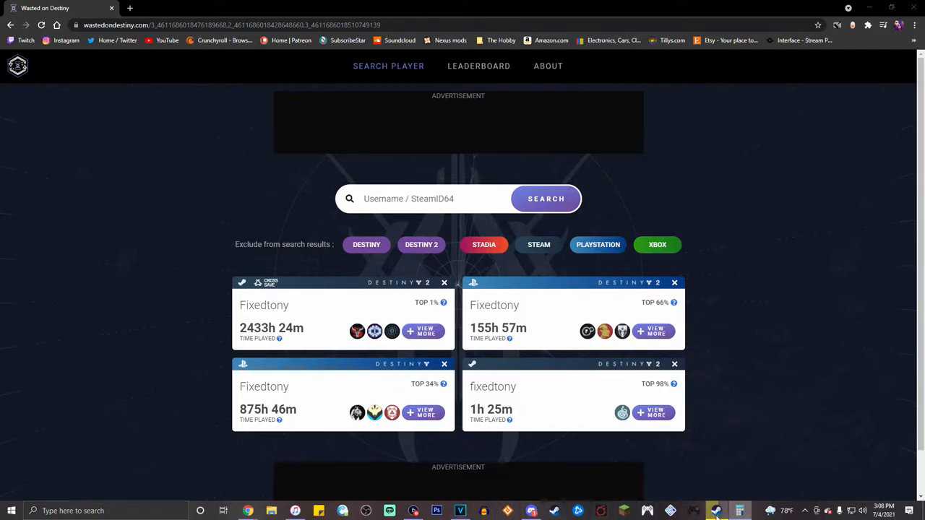
click(715, 511)
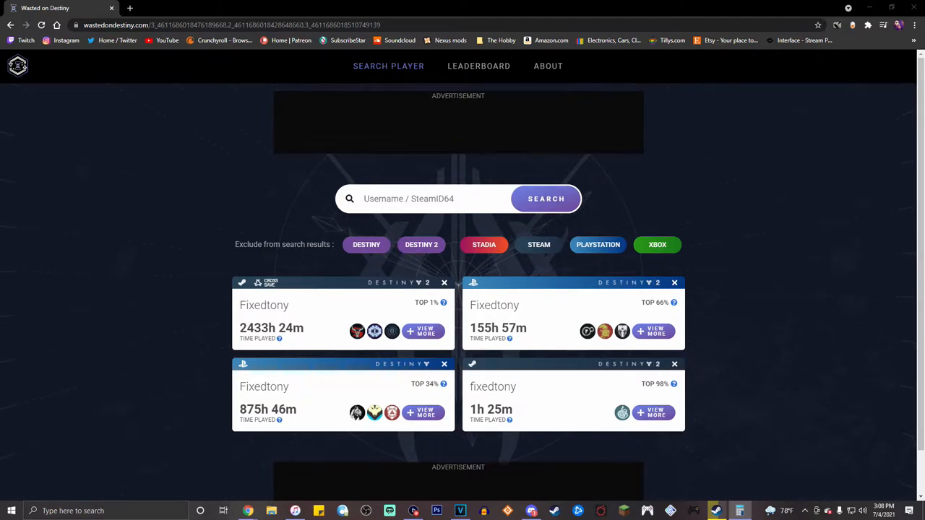
mouse_move(555, 11)
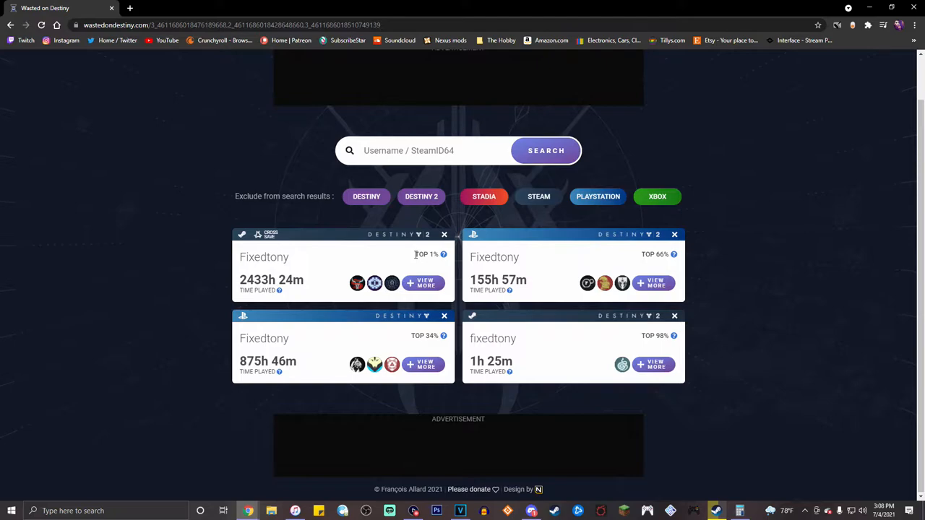
mouse_move(441, 254)
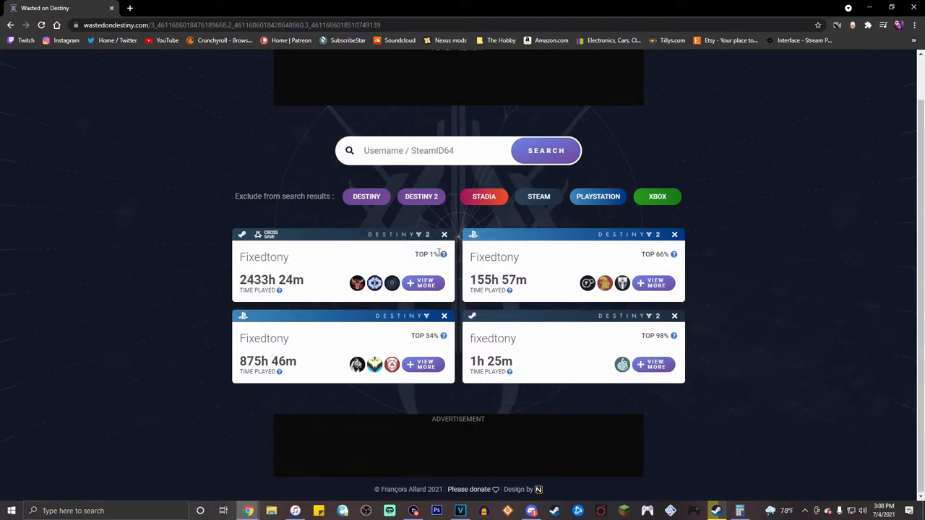
mouse_move(661, 415)
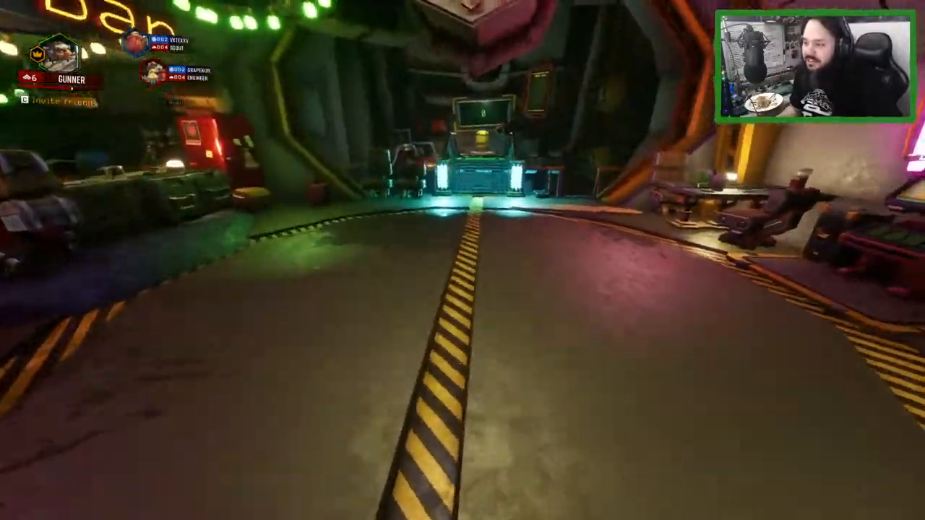
mouse_move(463, 260)
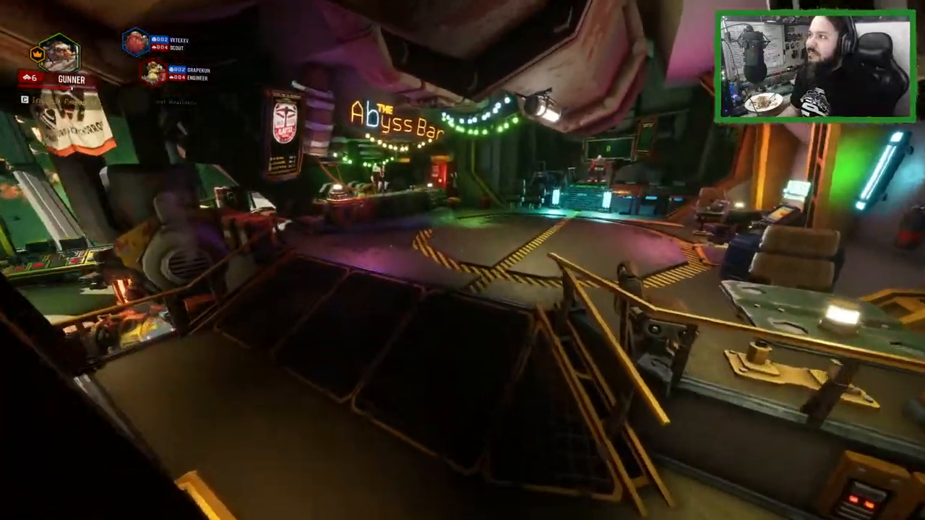
mouse_move(463, 260)
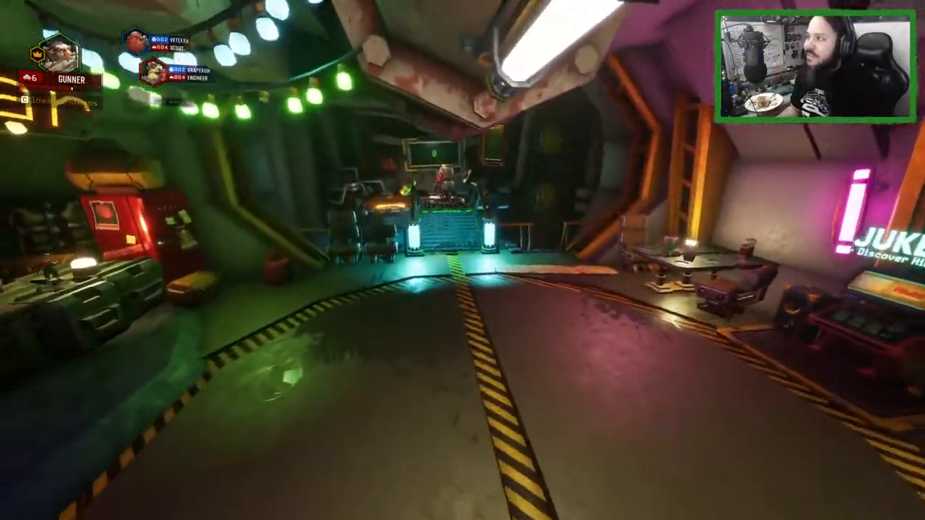